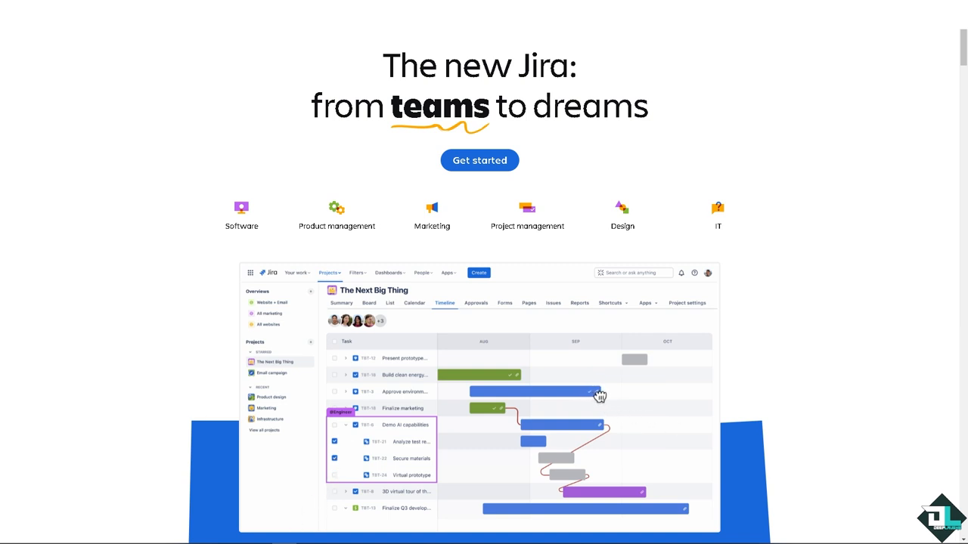
Start Jira for free and open the 'How to Create Status in Jira' issue in the DL96 backlog.
{"action": "left_click", "coordinate": [414, 303]}
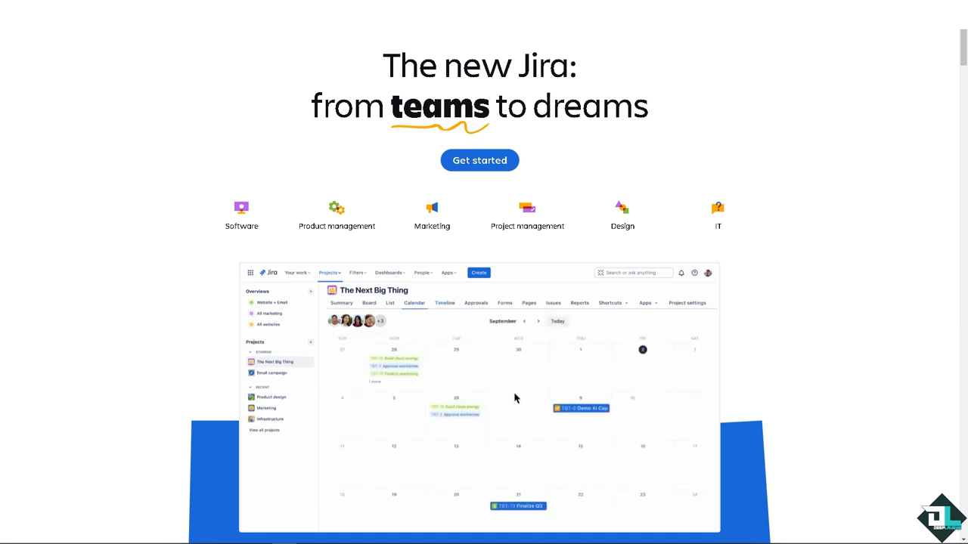
{"action": "left_click", "coordinate": [580, 409]}
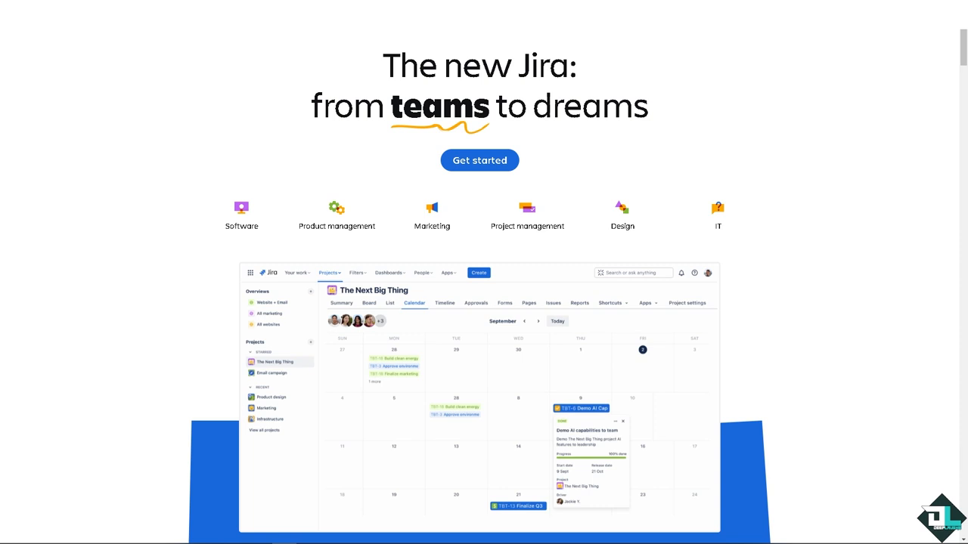
{"action": "scroll", "scroll_direction": "down", "scroll_amount": 3}
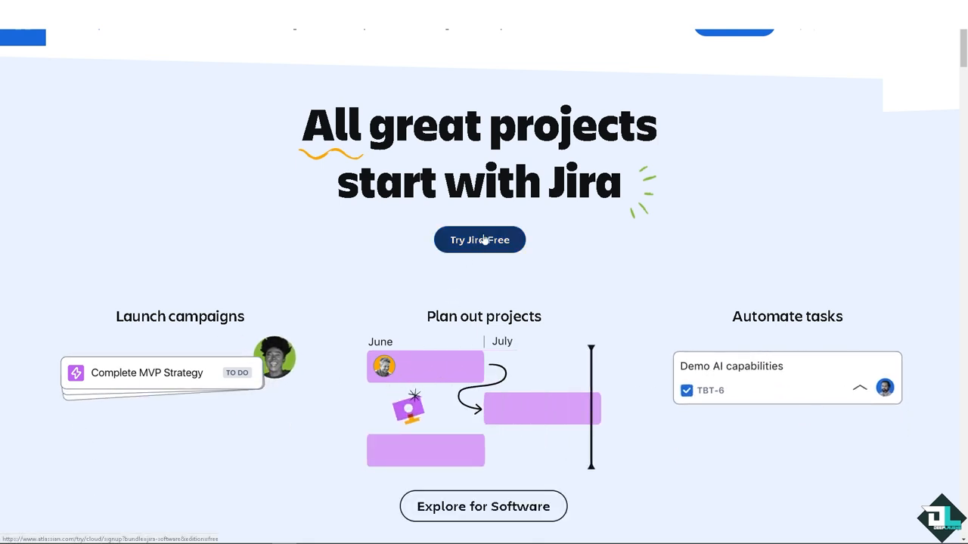
{"action": "left_click", "coordinate": [480, 240]}
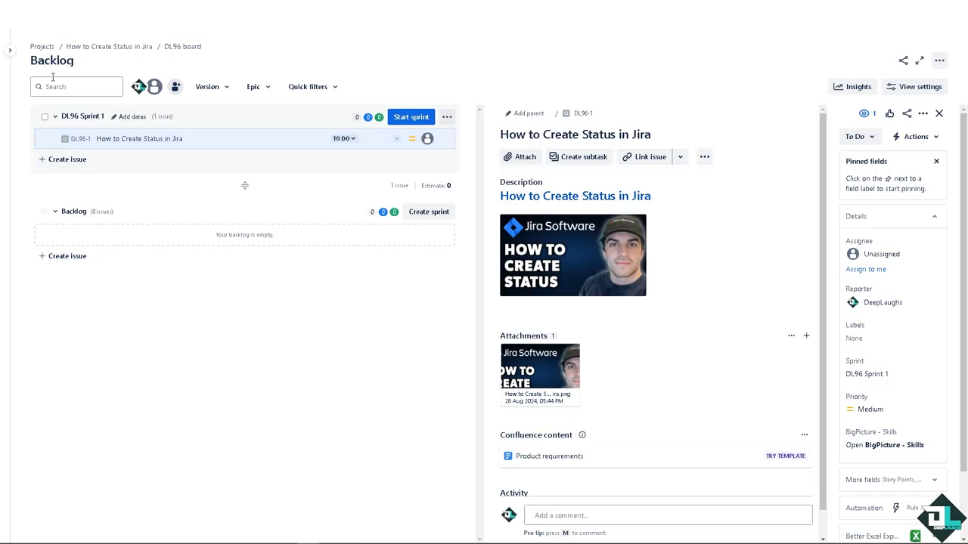
Expand the project sidebar and go to Project settings Details.
{"action": "left_click", "coordinate": [9, 49]}
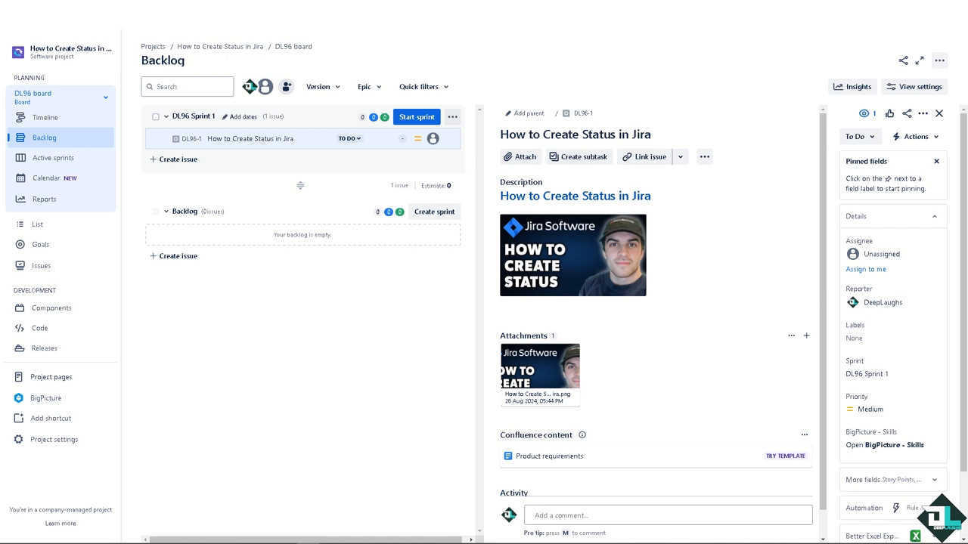
{"action": "mouse_move", "coordinate": [62, 265]}
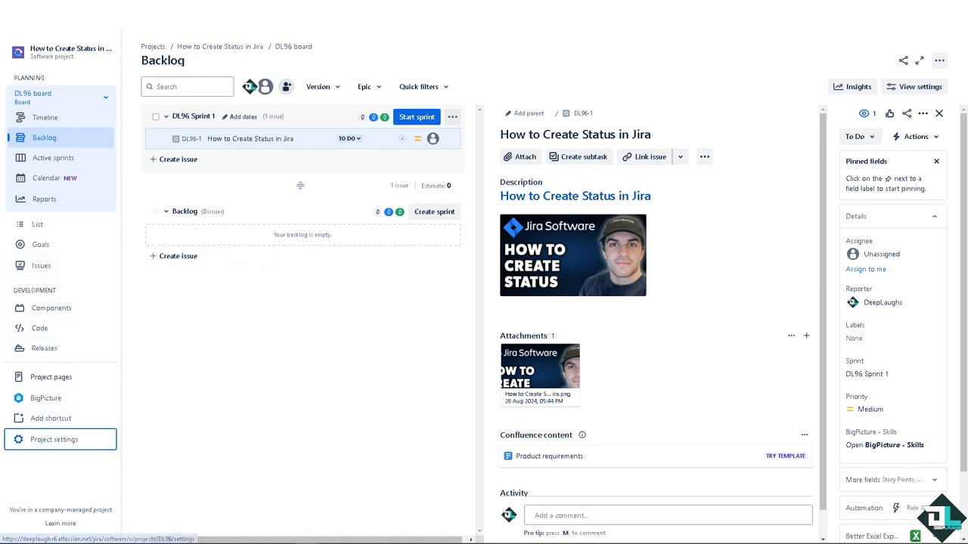
{"action": "left_click", "coordinate": [53, 439]}
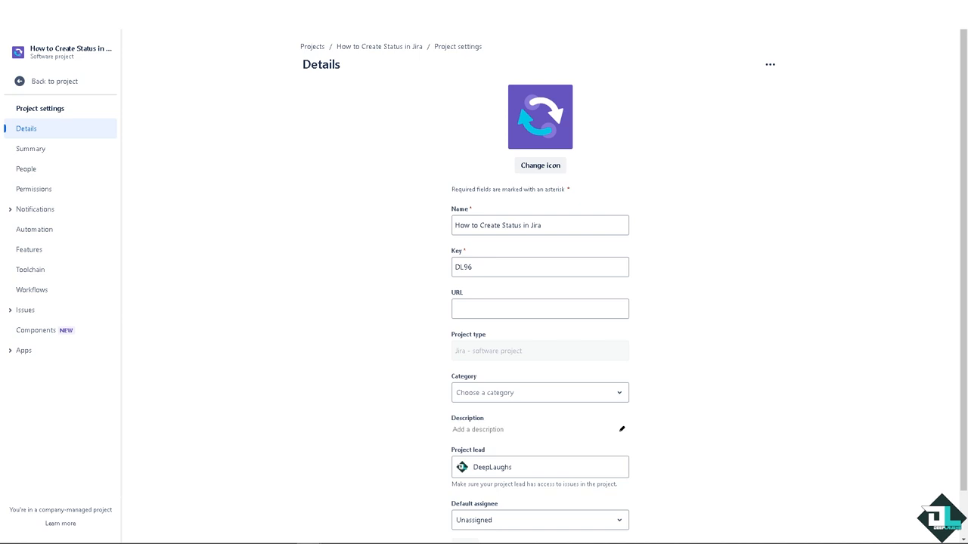
{"action": "mouse_move", "coordinate": [32, 289]}
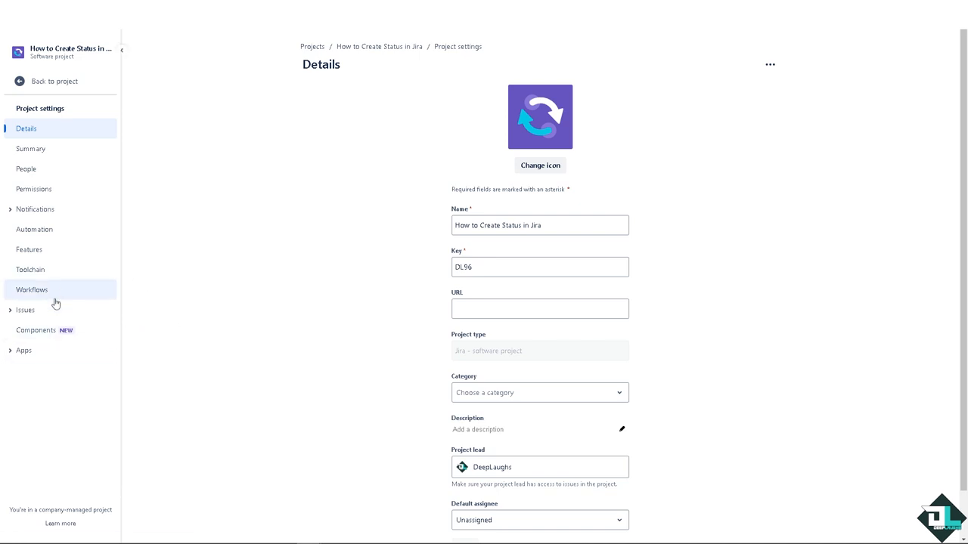
{"action": "mouse_move", "coordinate": [32, 290]}
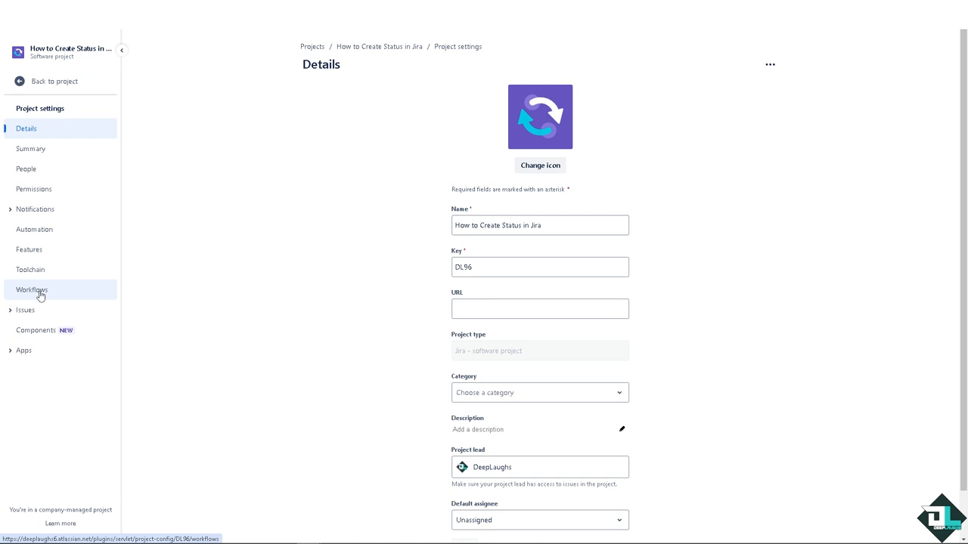
Go to Workflows to view the DL96 Software Simplified Workflow Scheme.
{"action": "left_click", "coordinate": [32, 291]}
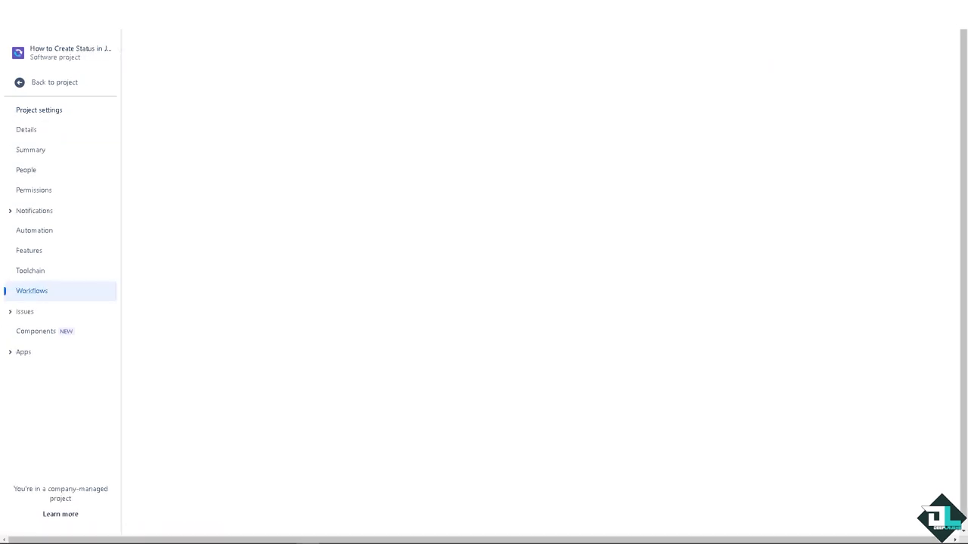
{"action": "left_click", "coordinate": [32, 290]}
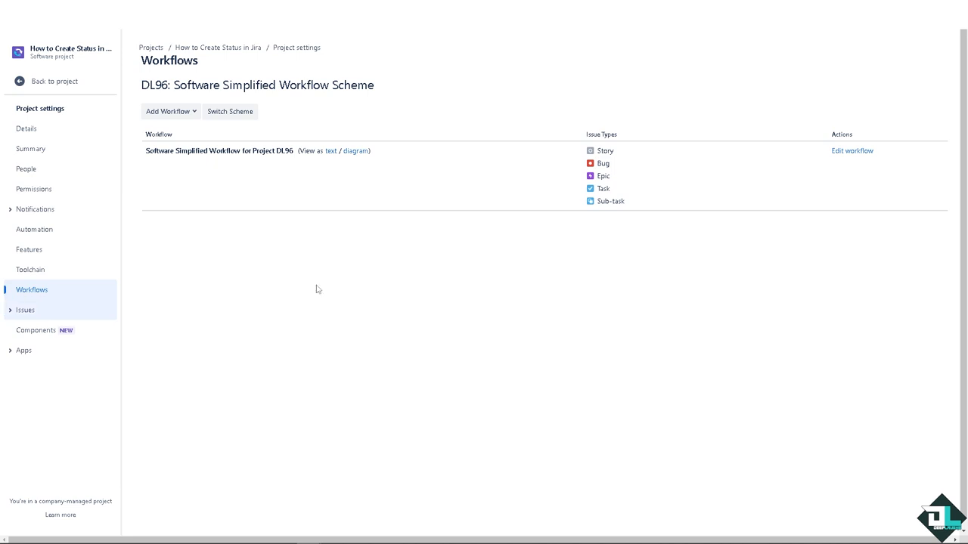
{"action": "mouse_move", "coordinate": [609, 201]}
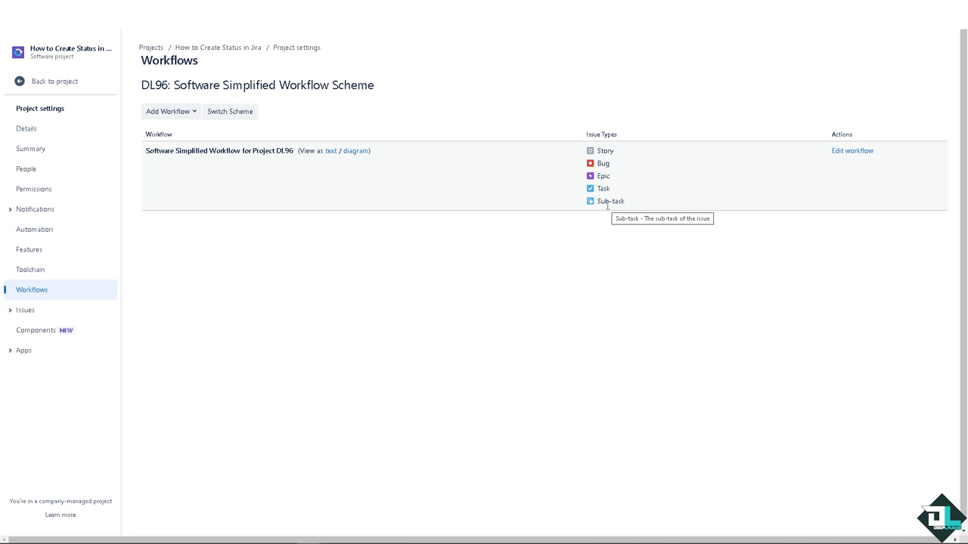
{"action": "mouse_move", "coordinate": [852, 150]}
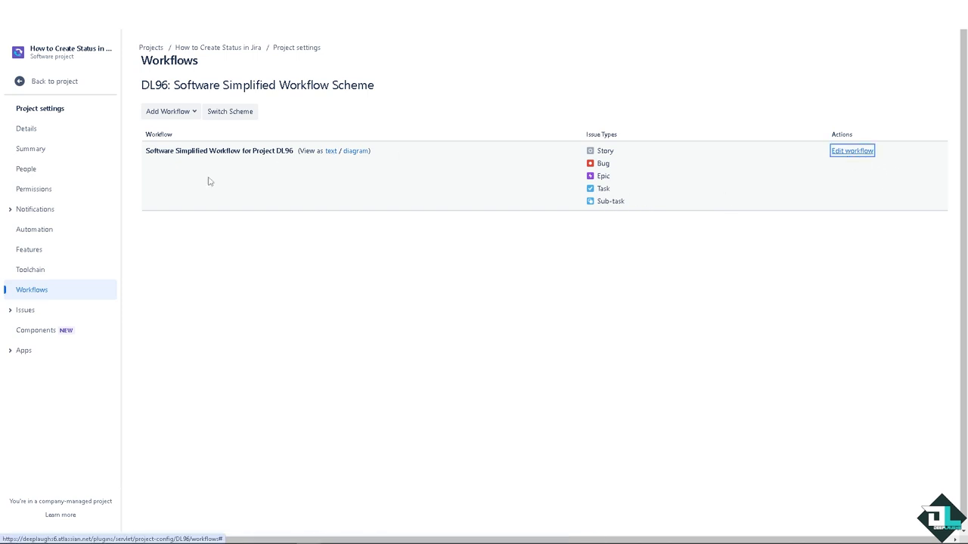
Start a draft of the DL96 workflow and move In Progress right of the start point.
{"action": "left_click", "coordinate": [852, 150]}
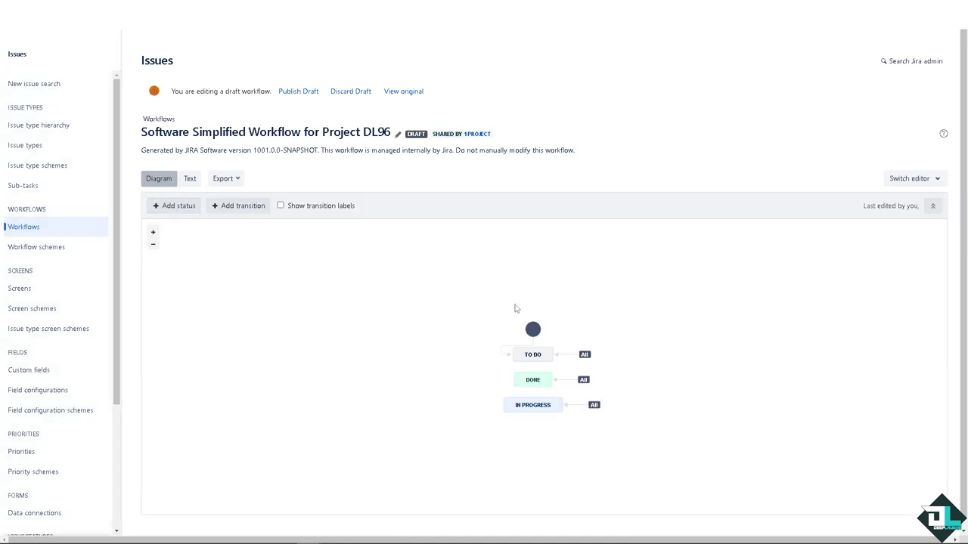
{"action": "left_click", "coordinate": [532, 354]}
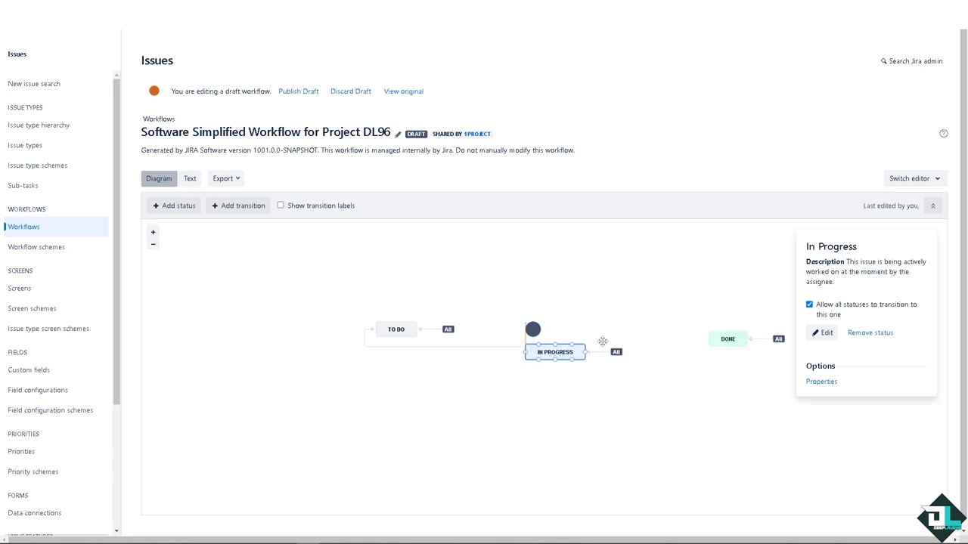
{"action": "left_click_drag", "start_coordinate": [555, 351], "coordinate": [614, 327]}
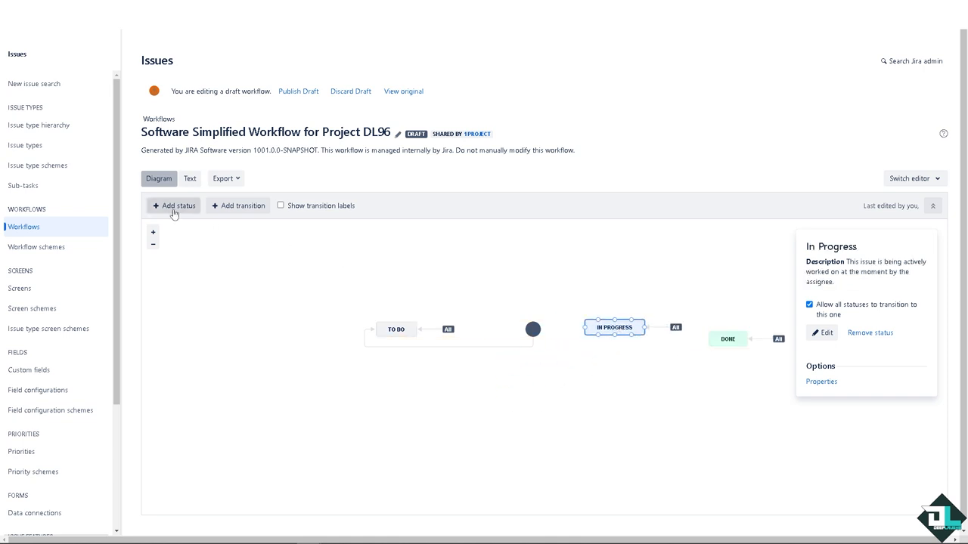
Enter new status 'How to Create Status in Jira', allowing all statuses to transition to it.
{"action": "left_click", "coordinate": [174, 205]}
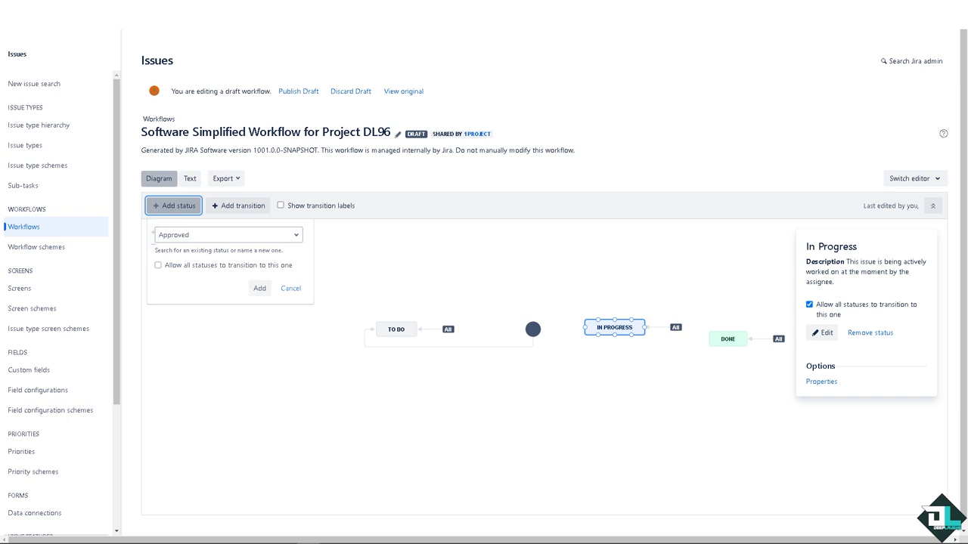
{"action": "left_click", "coordinate": [227, 235]}
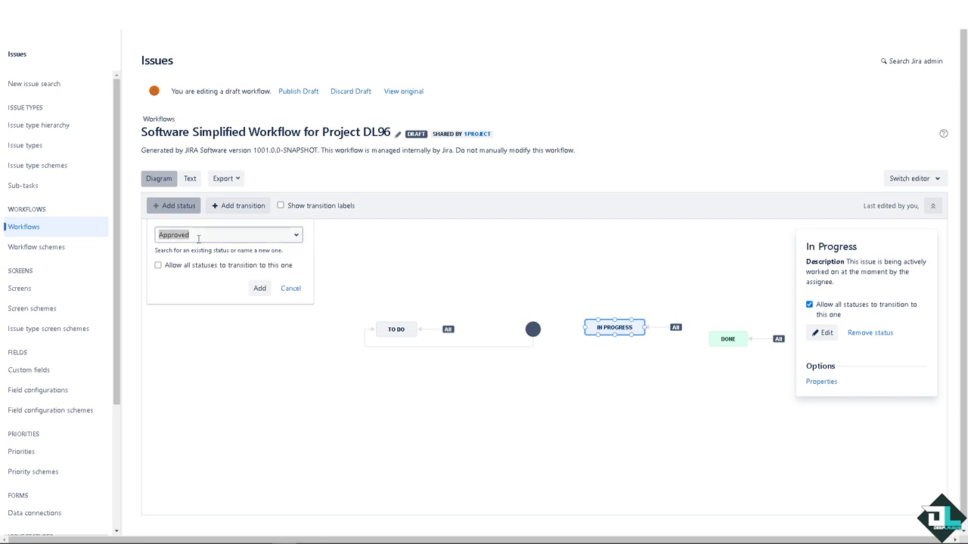
{"action": "left_click", "coordinate": [227, 234]}
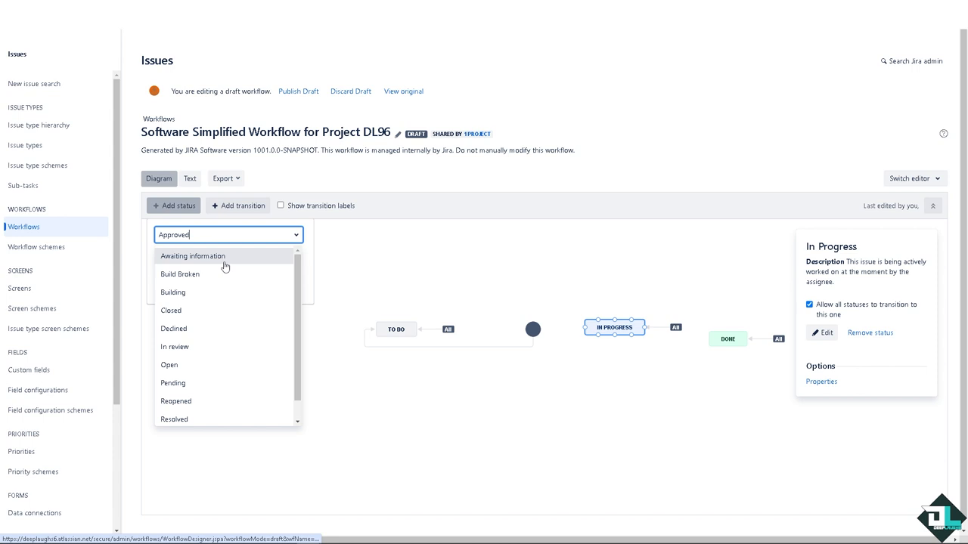
{"action": "mouse_move", "coordinate": [202, 348]}
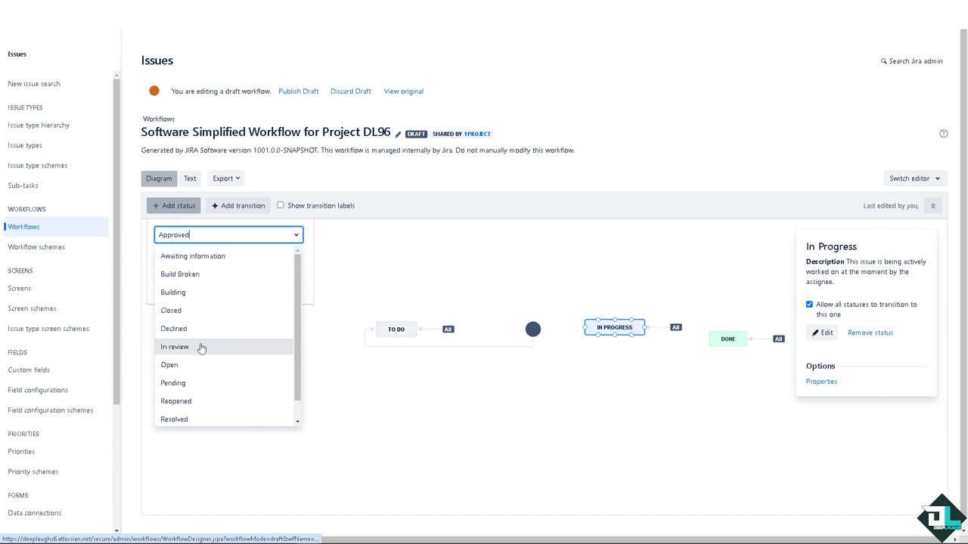
{"action": "scroll", "scroll_direction": "down", "scroll_amount": 3}
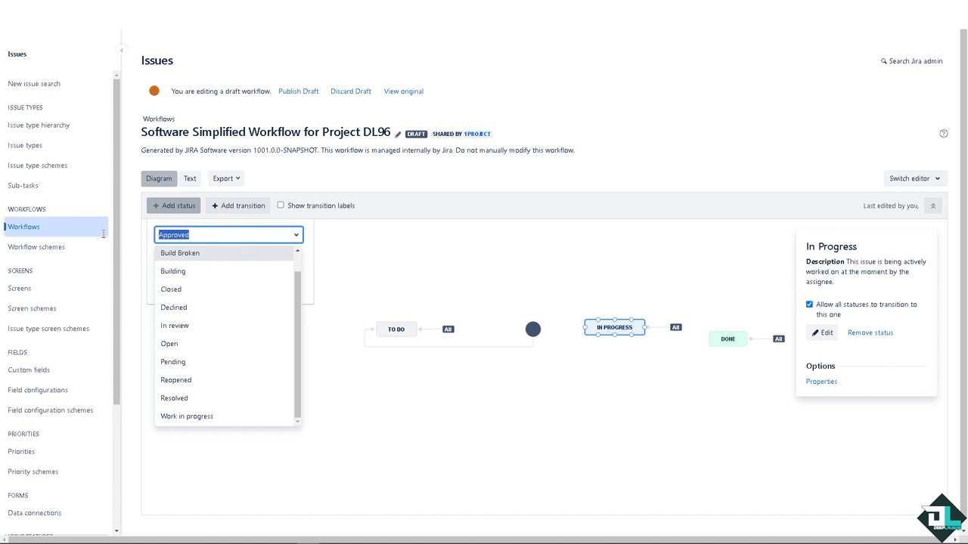
{"action": "left_click", "coordinate": [226, 234]}
{"action": "type", "text": "How to Create Status in Jira"}
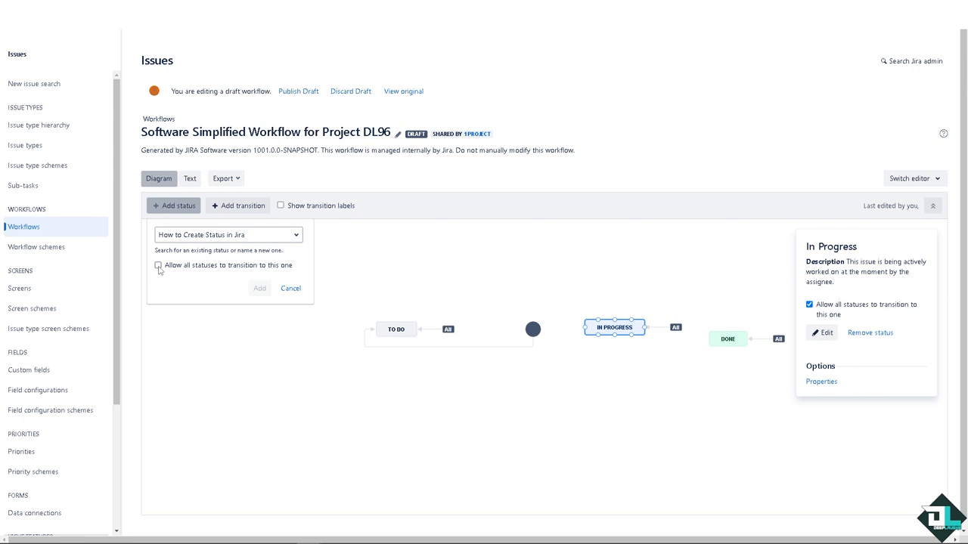
{"action": "left_click", "coordinate": [158, 266]}
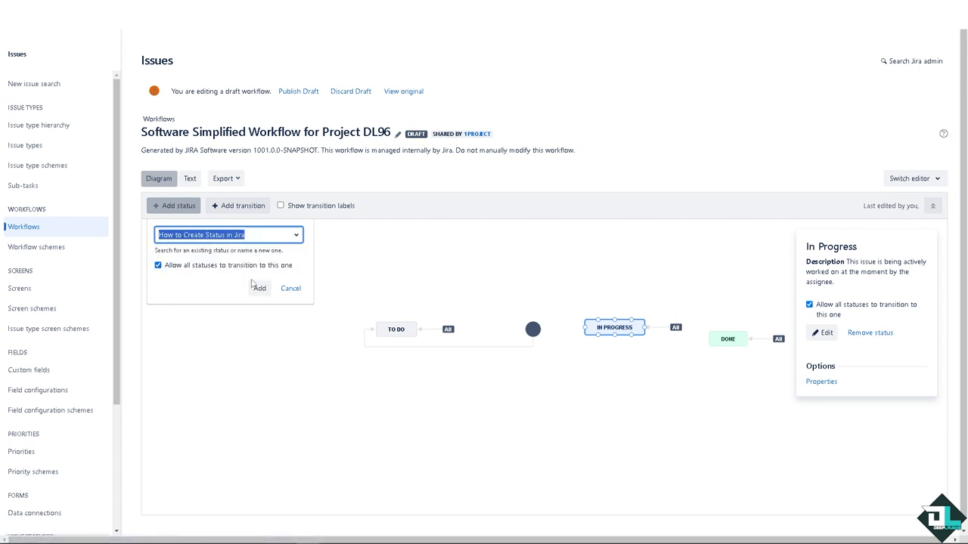
{"action": "mouse_move", "coordinate": [259, 289]}
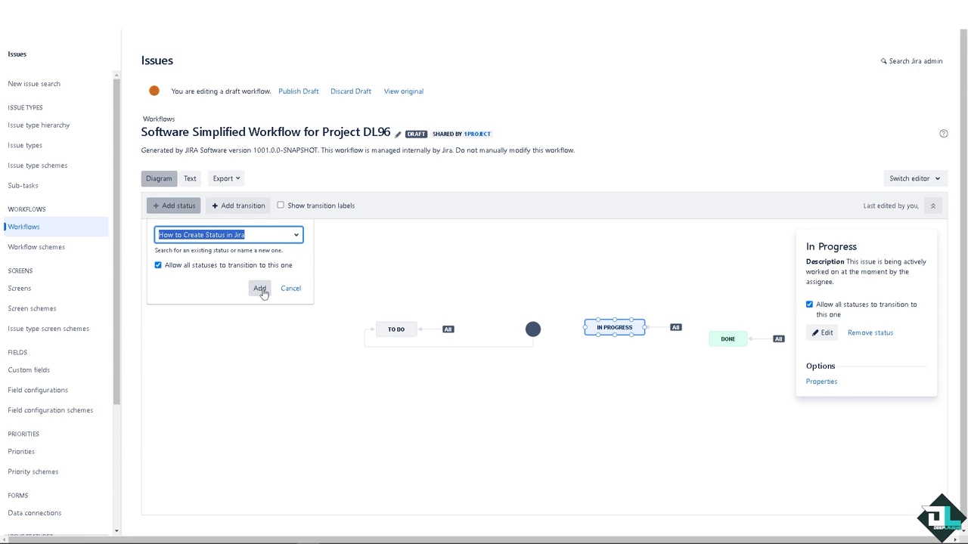
Create 'How to Create Status in Jira' as a Done-category status in the draft workflow.
{"action": "left_click", "coordinate": [259, 288]}
{"action": "type", "text": "How to Create Status in Jira"}
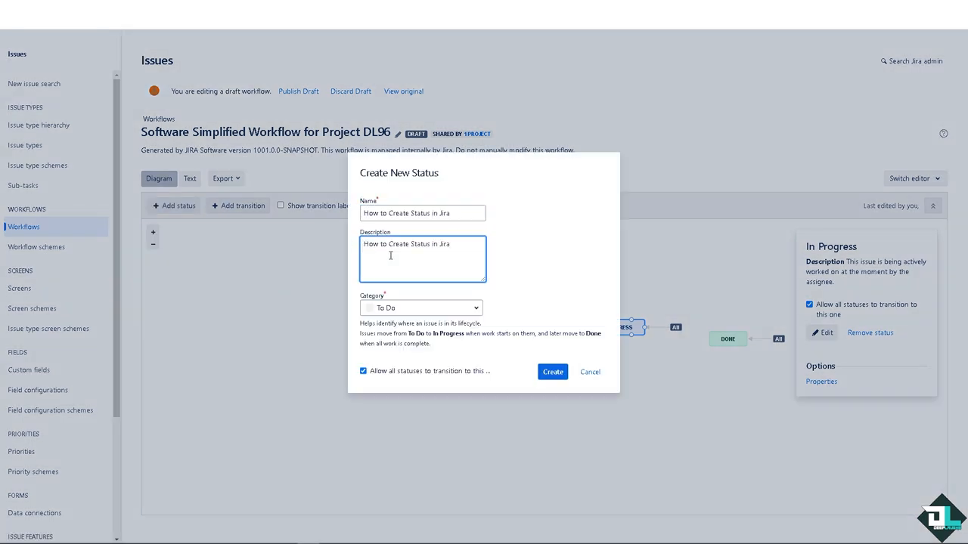
{"action": "left_click", "coordinate": [420, 308]}
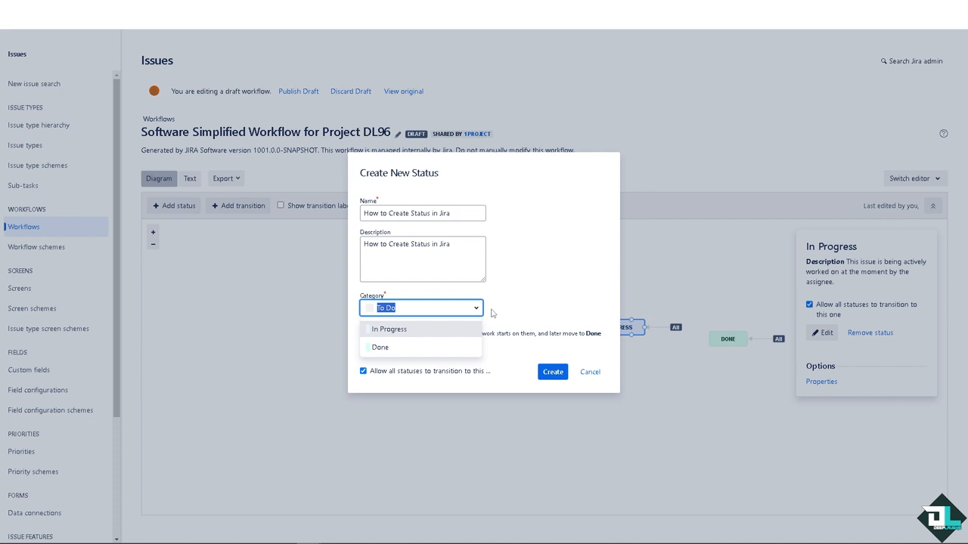
{"action": "mouse_move", "coordinate": [438, 333]}
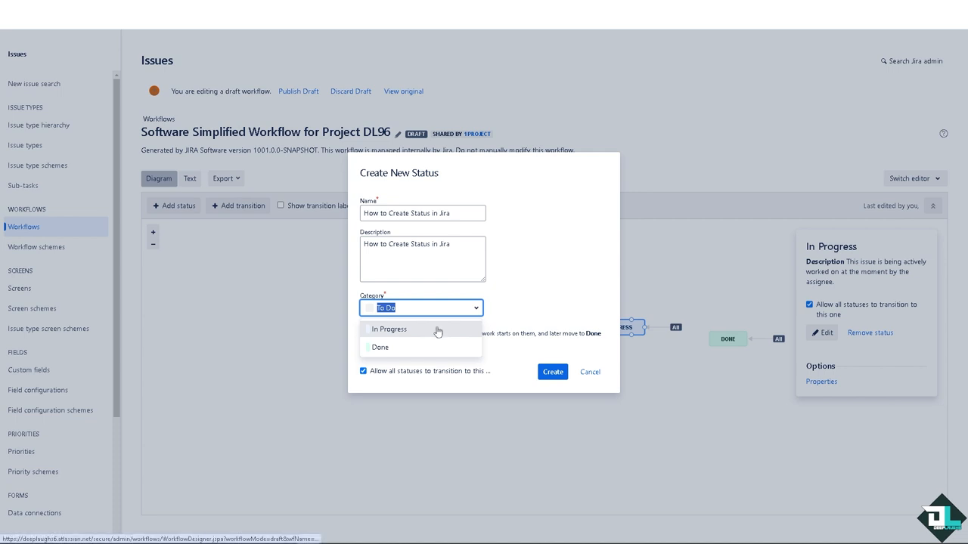
{"action": "mouse_move", "coordinate": [442, 348]}
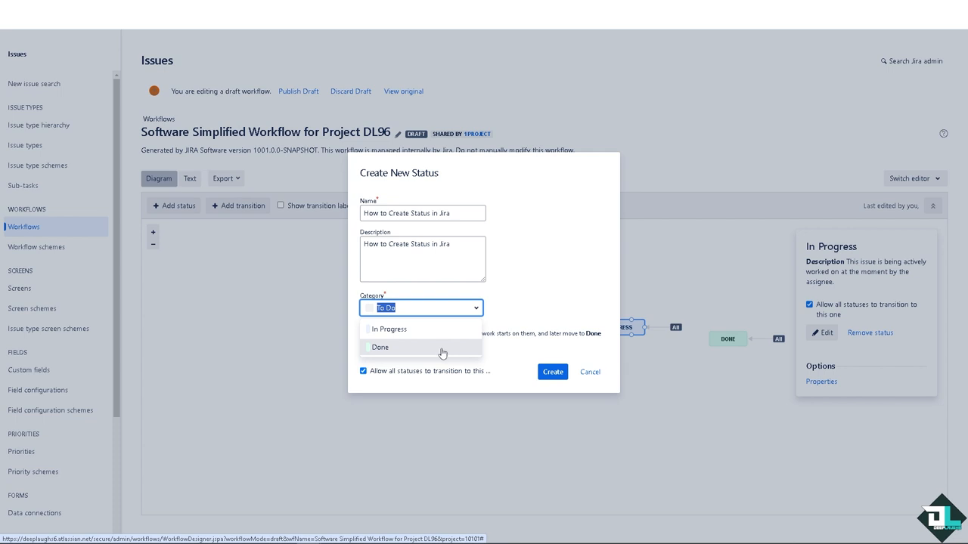
{"action": "left_click", "coordinate": [379, 347]}
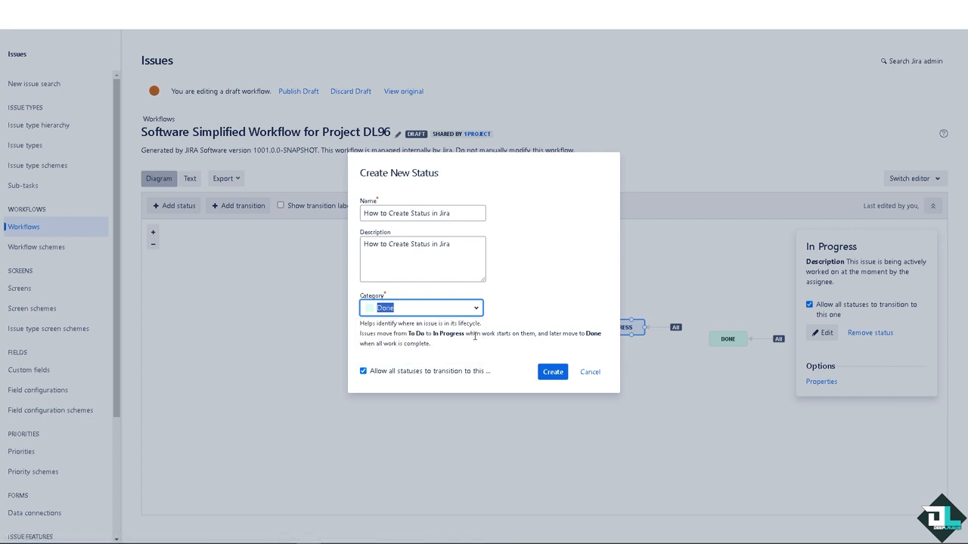
{"action": "mouse_move", "coordinate": [437, 347]}
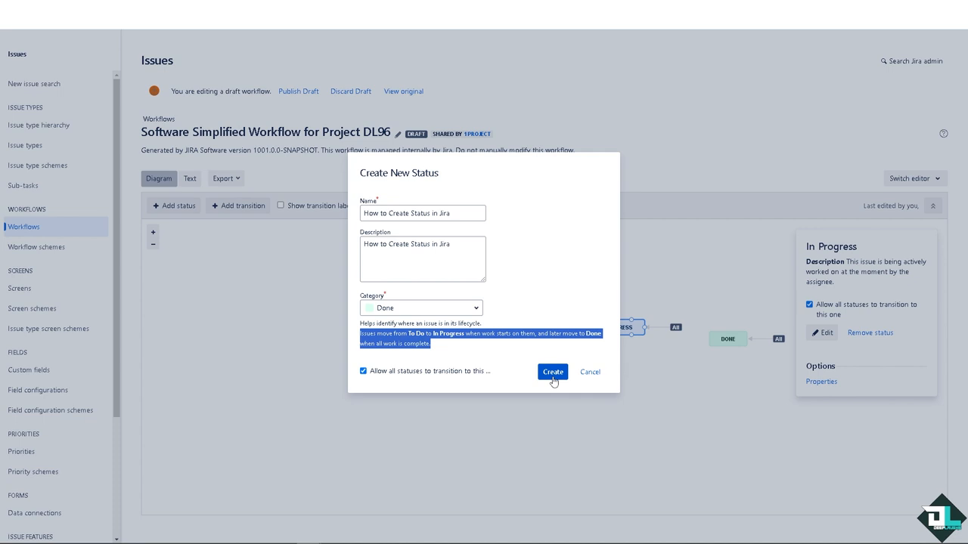
{"action": "left_click", "coordinate": [553, 372]}
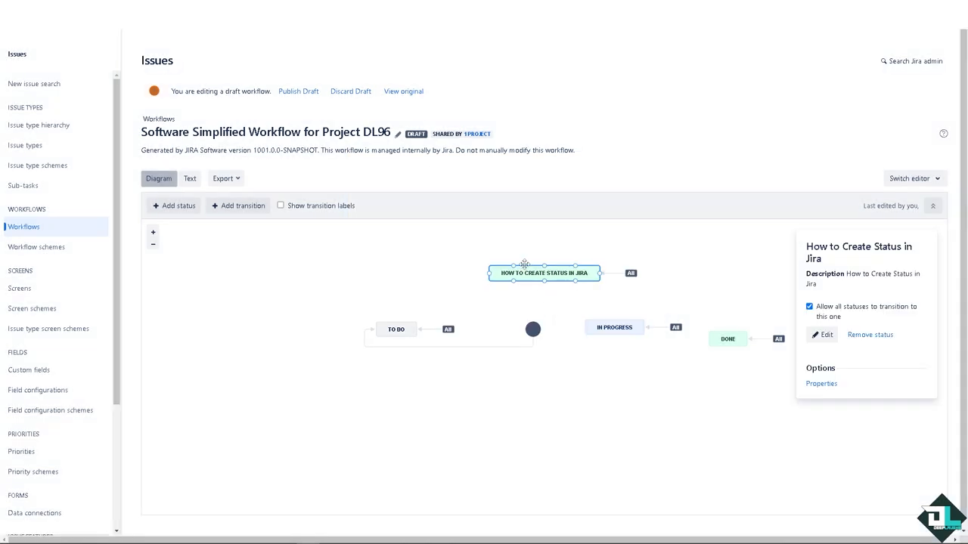
Drag the new status around the canvas until it sits at the bottom below Done.
{"action": "left_click_drag", "start_coordinate": [543, 273], "coordinate": [302, 284]}
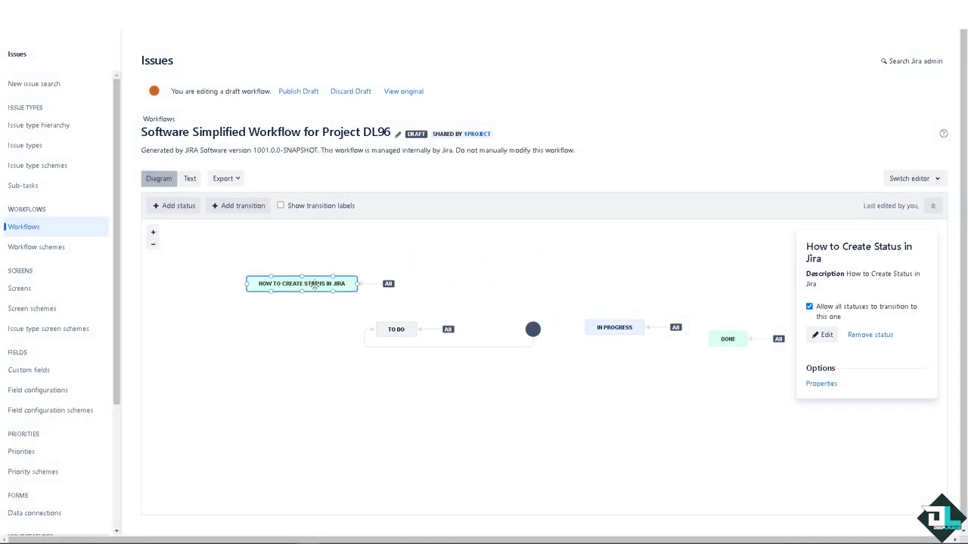
{"action": "left_click_drag", "start_coordinate": [302, 284], "coordinate": [605, 388]}
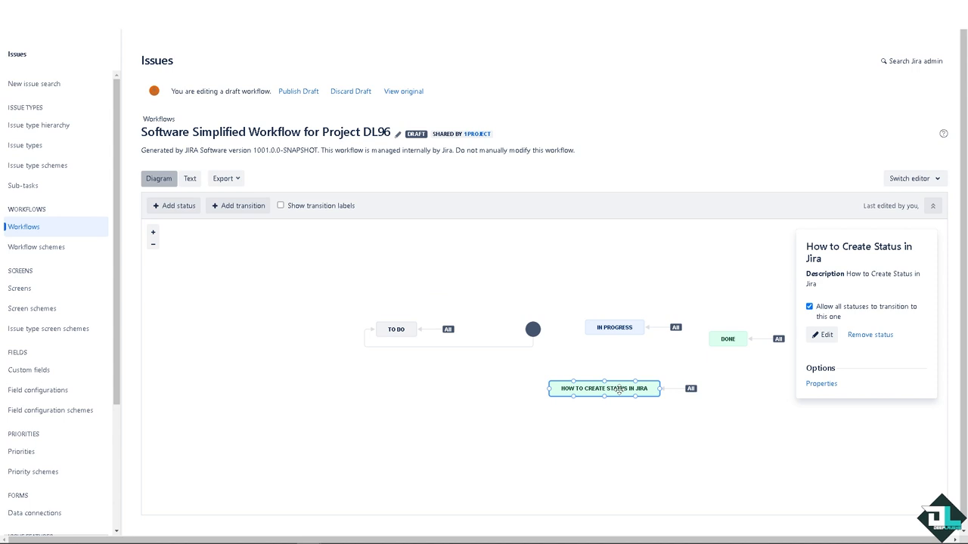
{"action": "left_click_drag", "start_coordinate": [605, 388], "coordinate": [660, 402]}
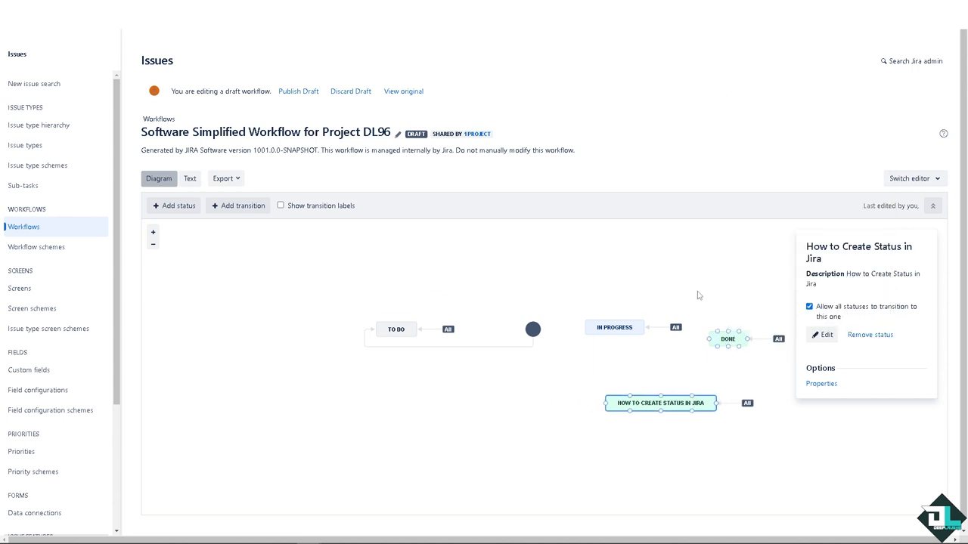
{"action": "left_click", "coordinate": [864, 261]}
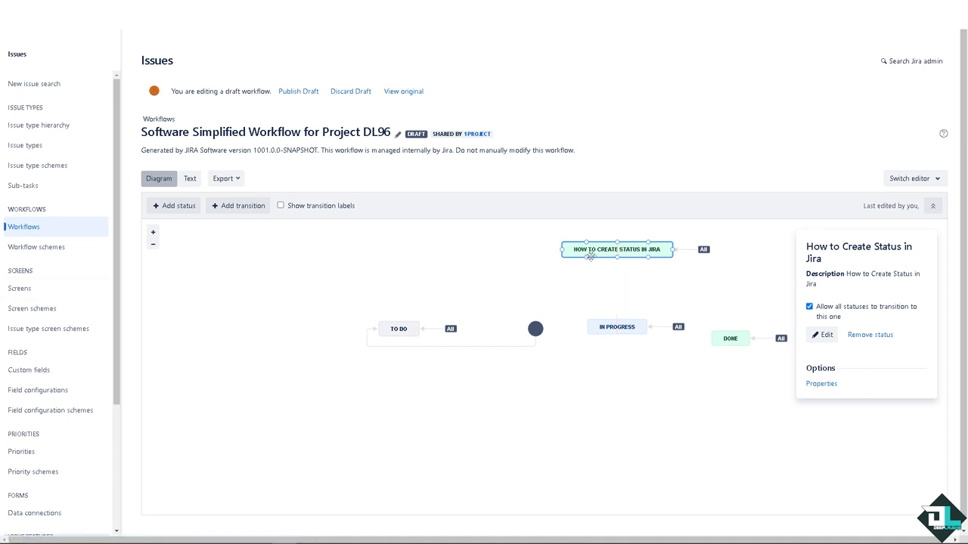
{"action": "left_click_drag", "start_coordinate": [617, 249], "coordinate": [236, 327]}
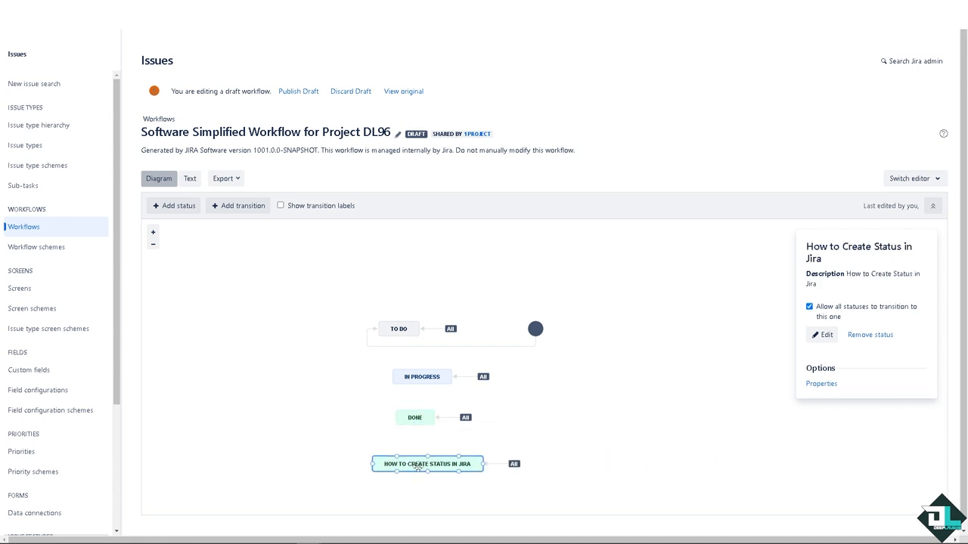
{"action": "left_click", "coordinate": [238, 205]}
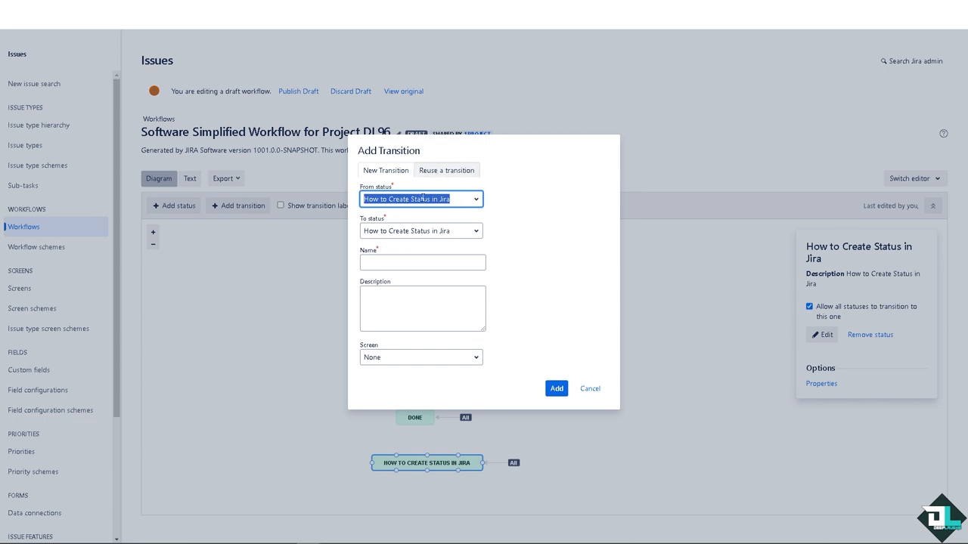
Try adding transition 'DeepLaughs' from In Progress with Default Screen, getting a draft-workflow error.
{"action": "left_click", "coordinate": [421, 199]}
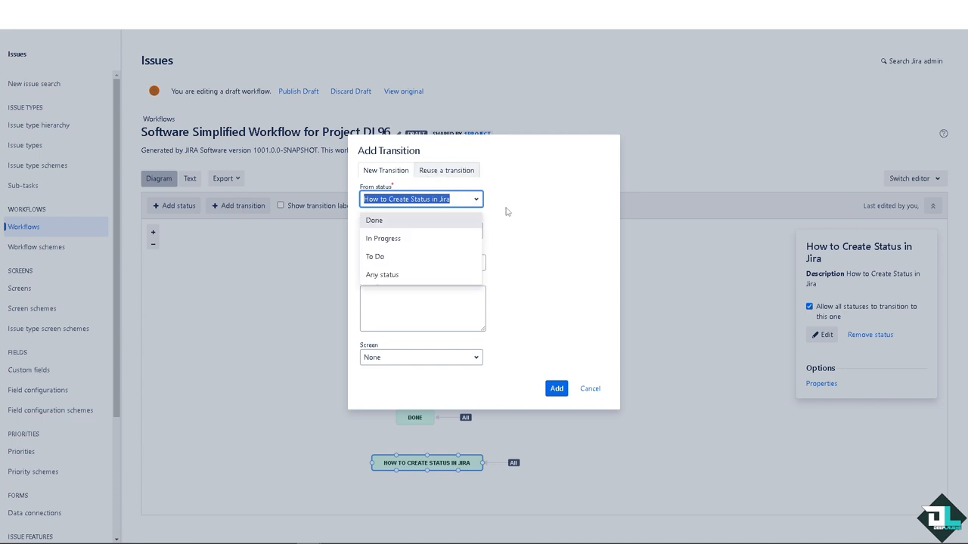
{"action": "left_click", "coordinate": [383, 238]}
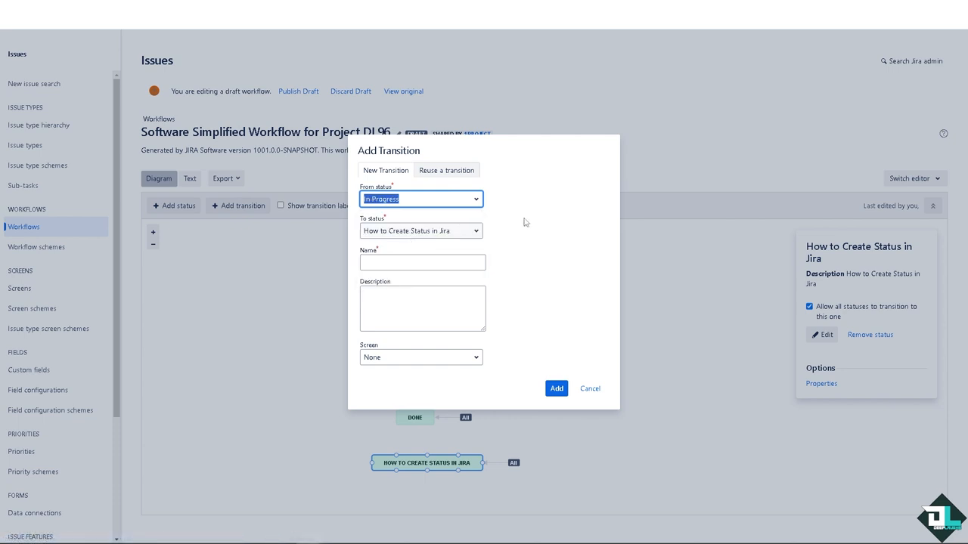
{"action": "mouse_move", "coordinate": [439, 468]}
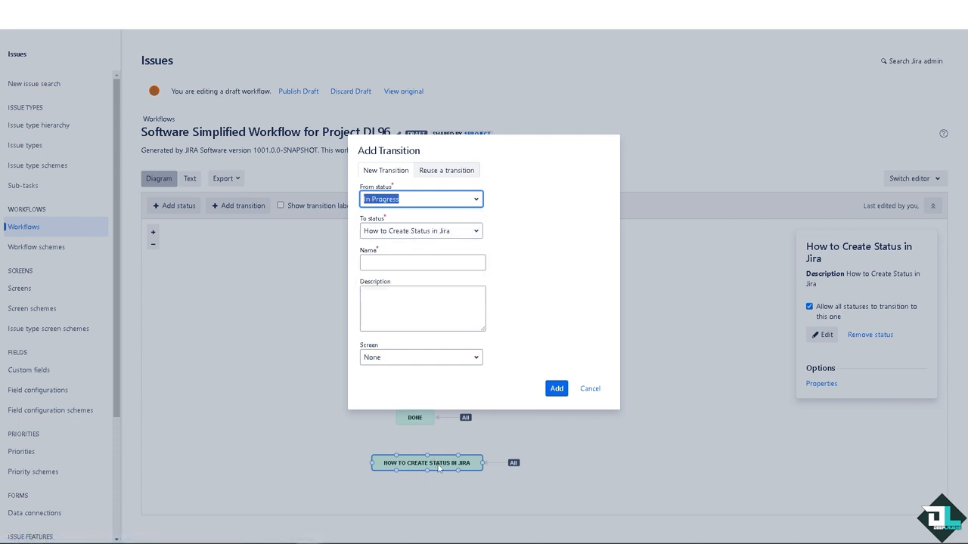
{"action": "left_click", "coordinate": [422, 262]}
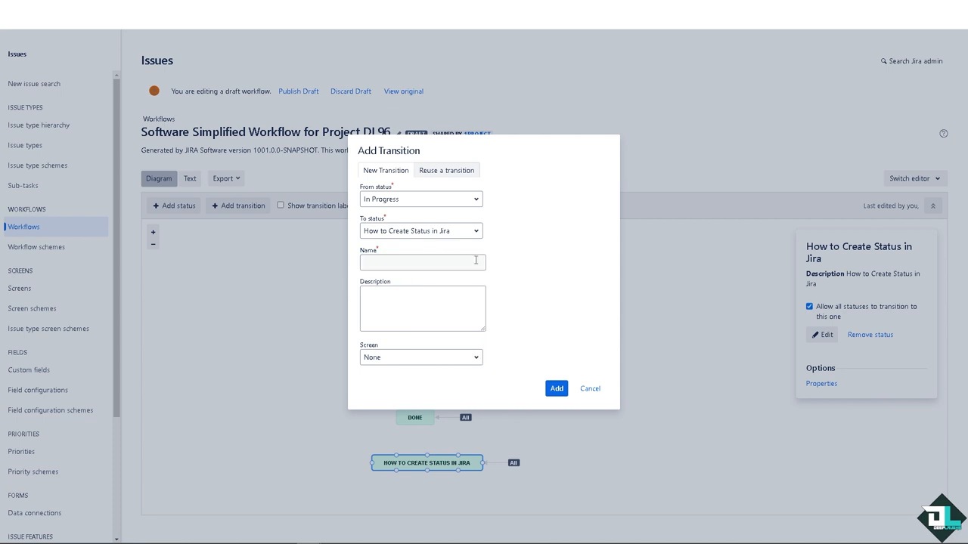
{"action": "left_click", "coordinate": [422, 262]}
{"action": "type", "text": "DeepLaughs"}
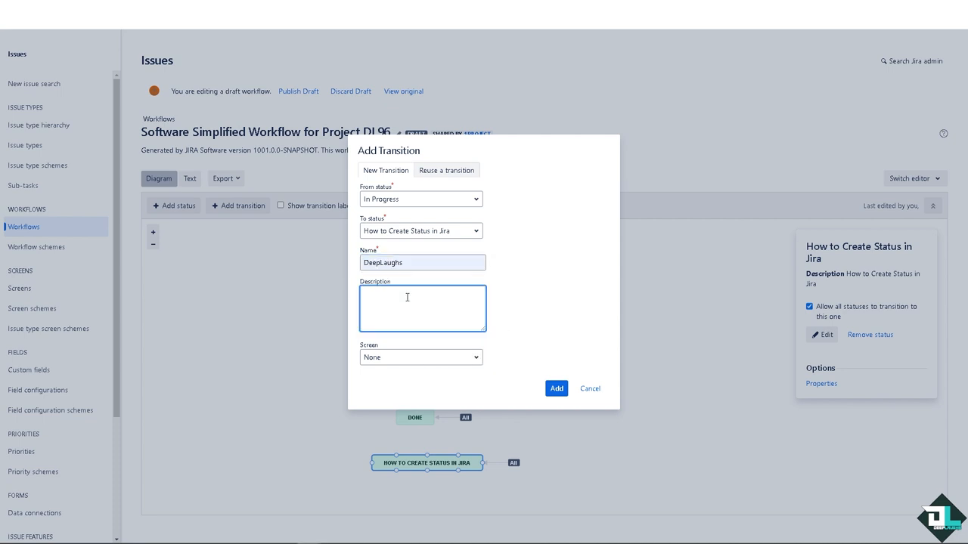
{"action": "left_click", "coordinate": [420, 357]}
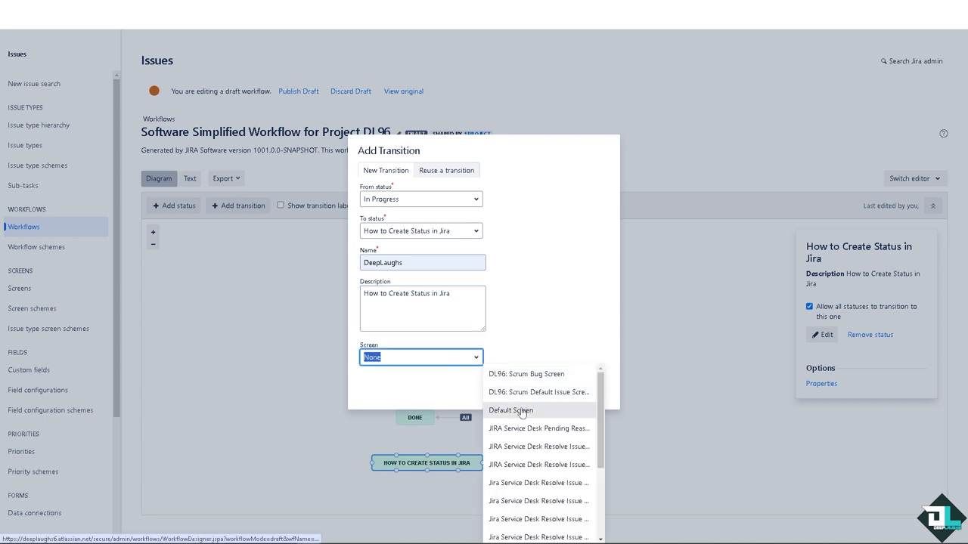
{"action": "left_click", "coordinate": [510, 409]}
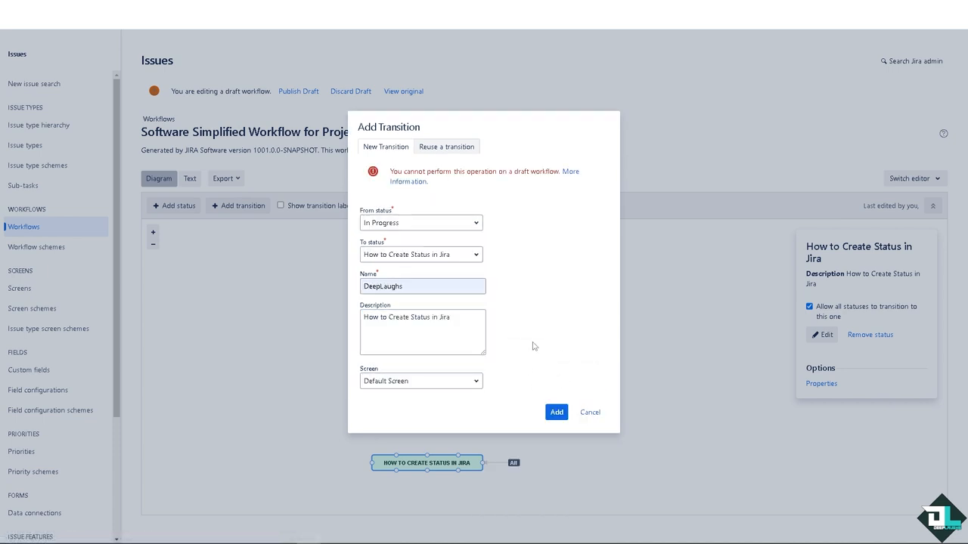
{"action": "mouse_move", "coordinate": [480, 230]}
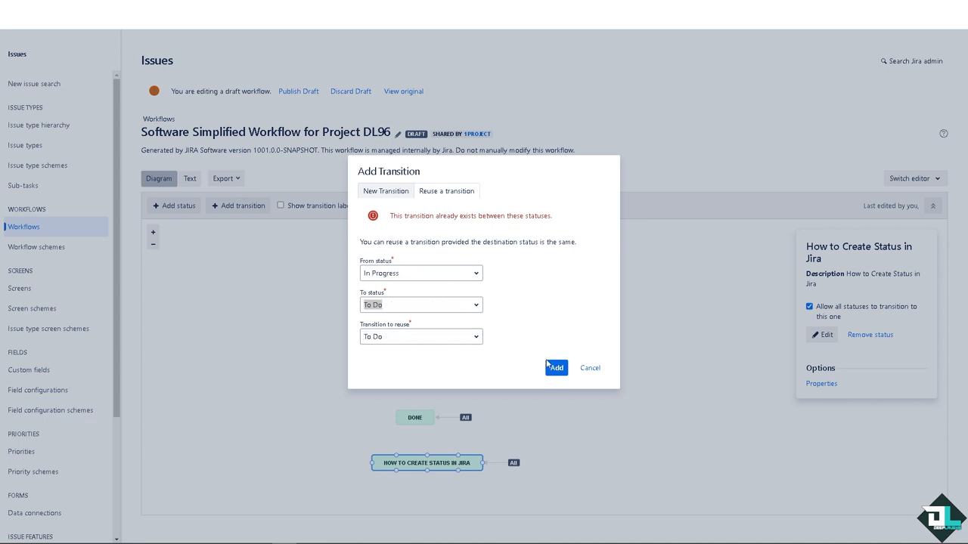
Close the Add Transition dialog without adding a transition.
{"action": "left_click", "coordinate": [556, 367]}
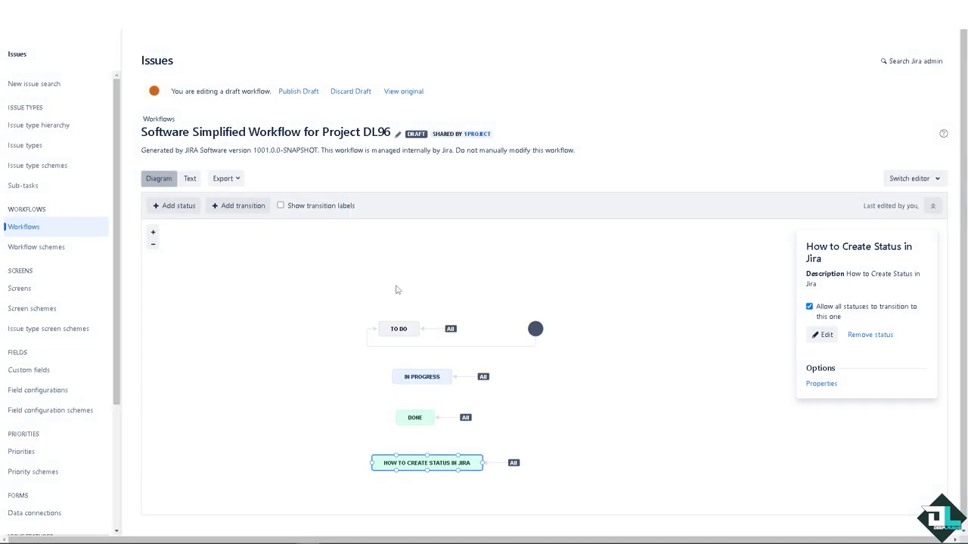
Drag the new status up beside In Progress and Done.
{"action": "left_click_drag", "start_coordinate": [426, 463], "coordinate": [585, 400]}
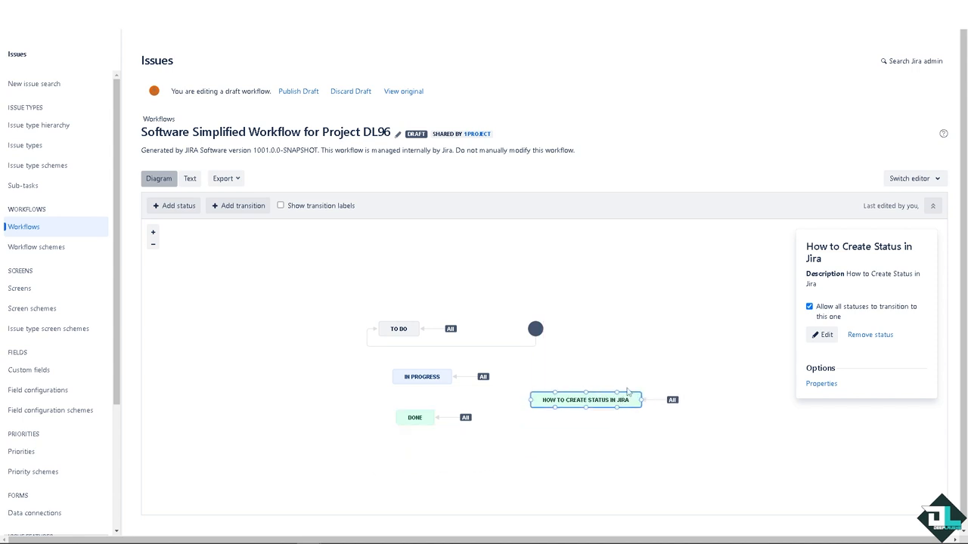
{"action": "mouse_move", "coordinate": [853, 356]}
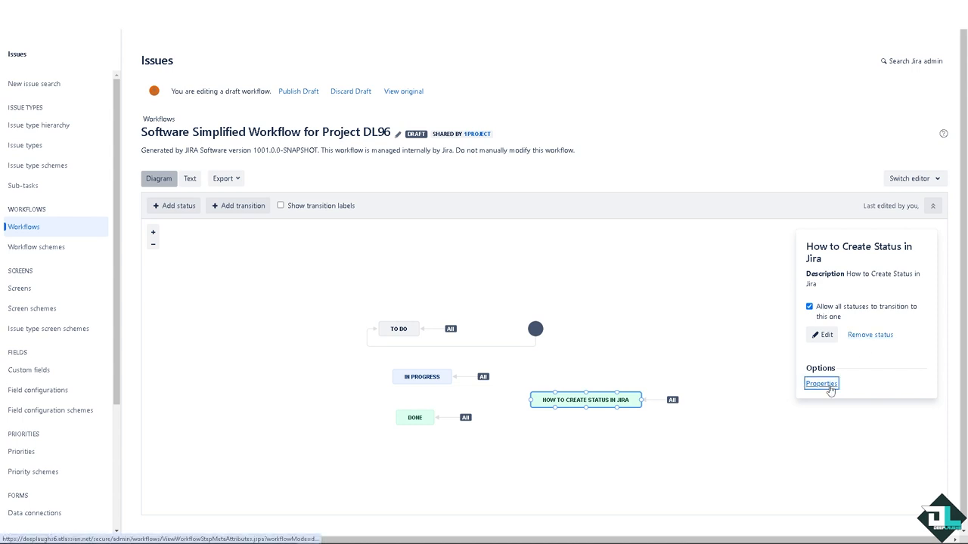
Open the Properties page for the 'How to Create Status in Jira' step.
{"action": "left_click", "coordinate": [820, 383]}
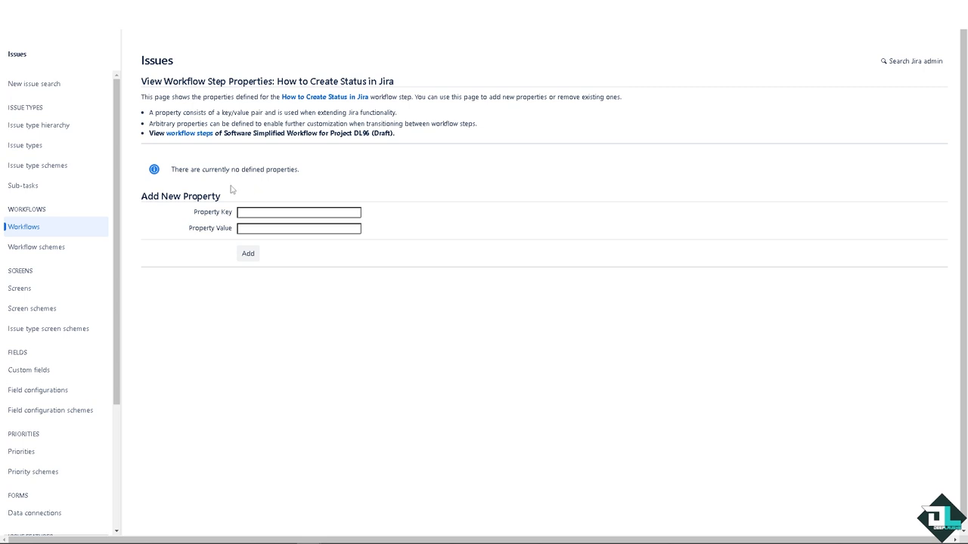
{"action": "mouse_move", "coordinate": [340, 196]}
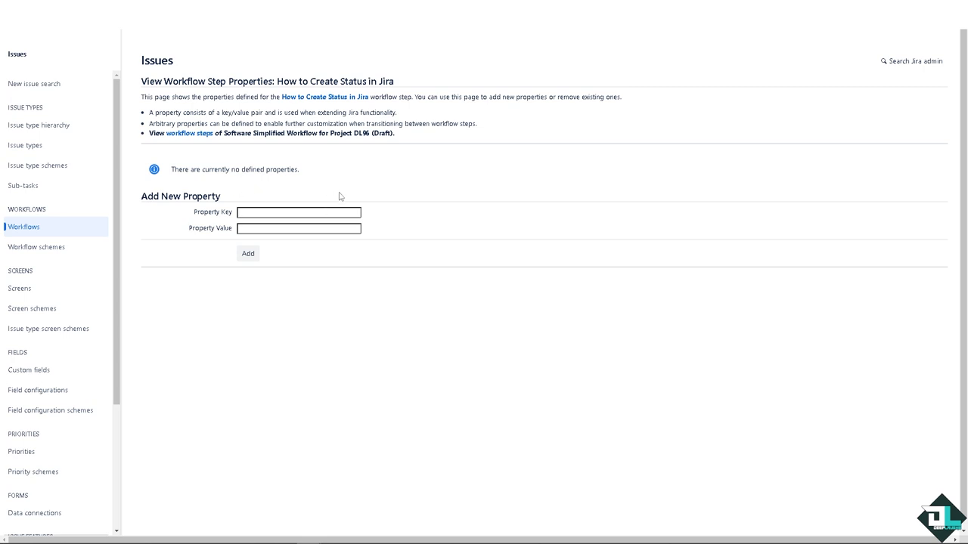
{"action": "mouse_move", "coordinate": [357, 183]}
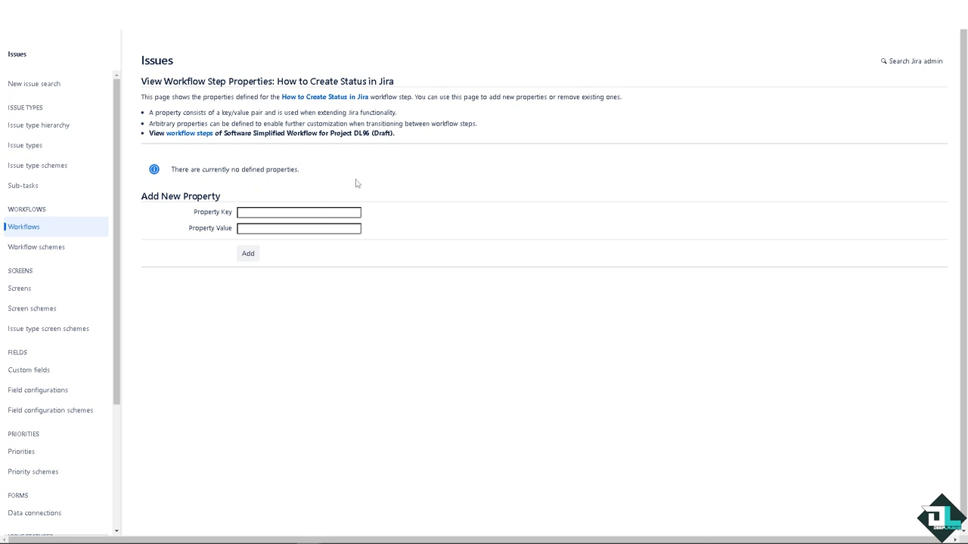